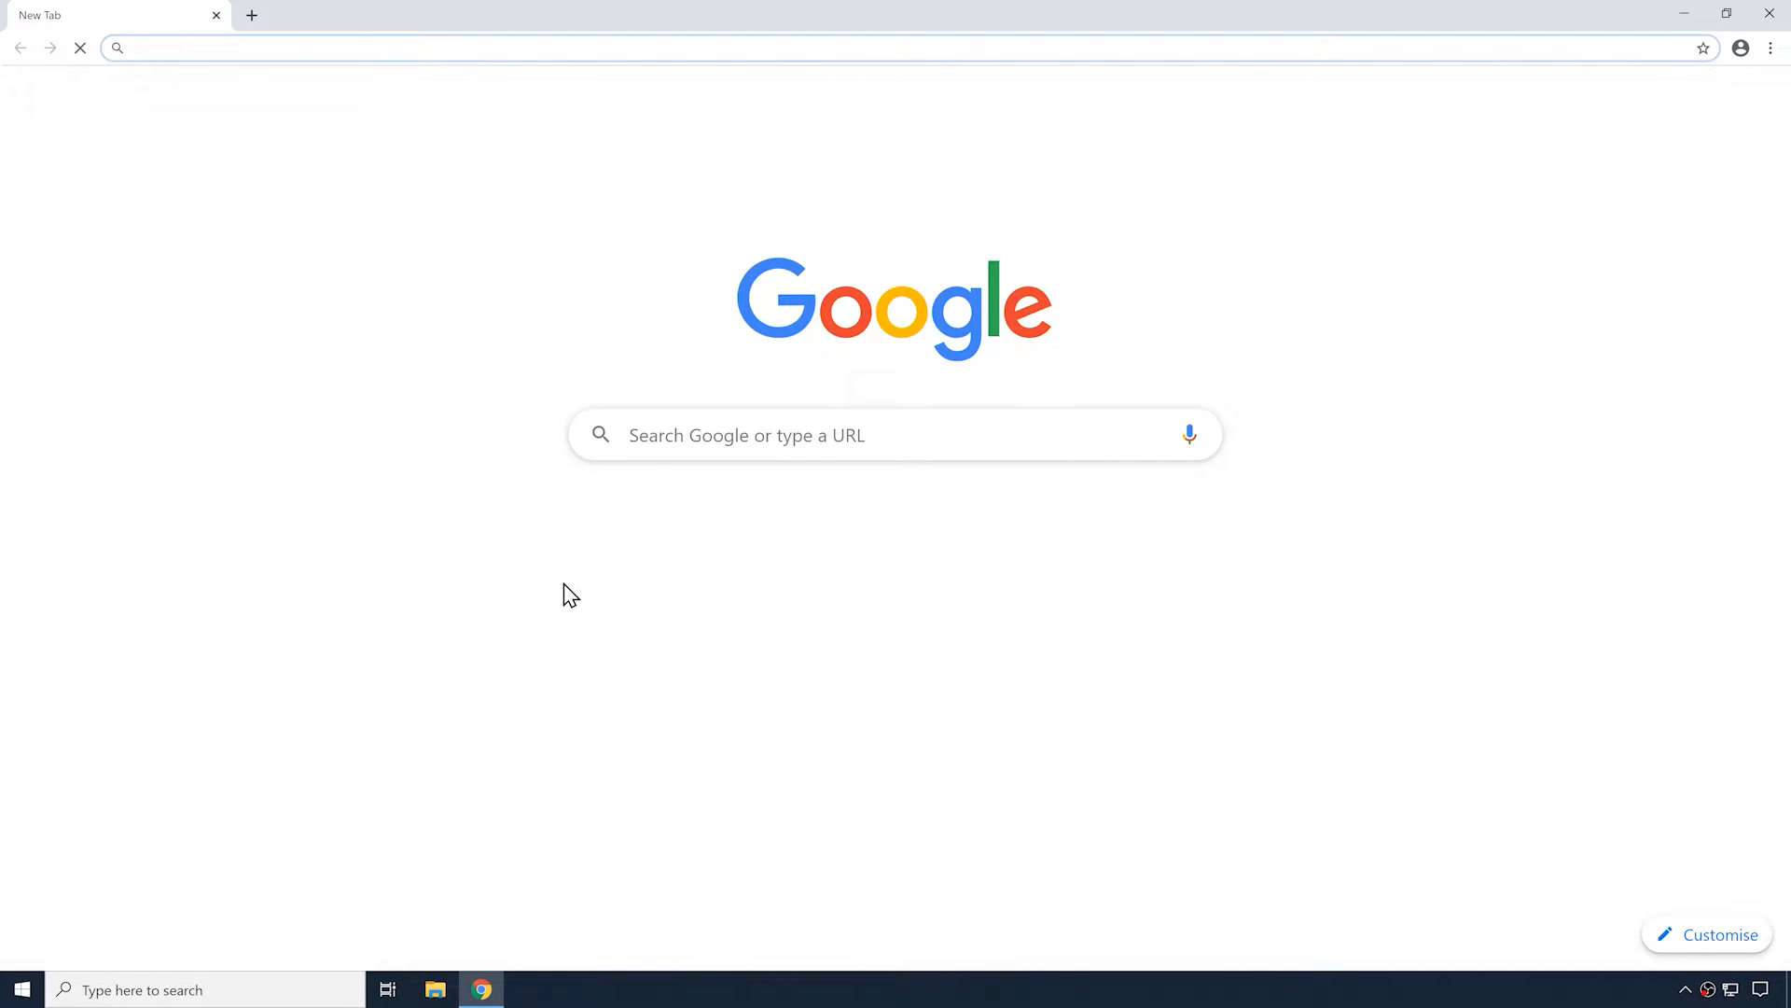
# Load the router WebUI at 192.168.1.1 and log in with the admin credentials.
pyautogui.write('192.')
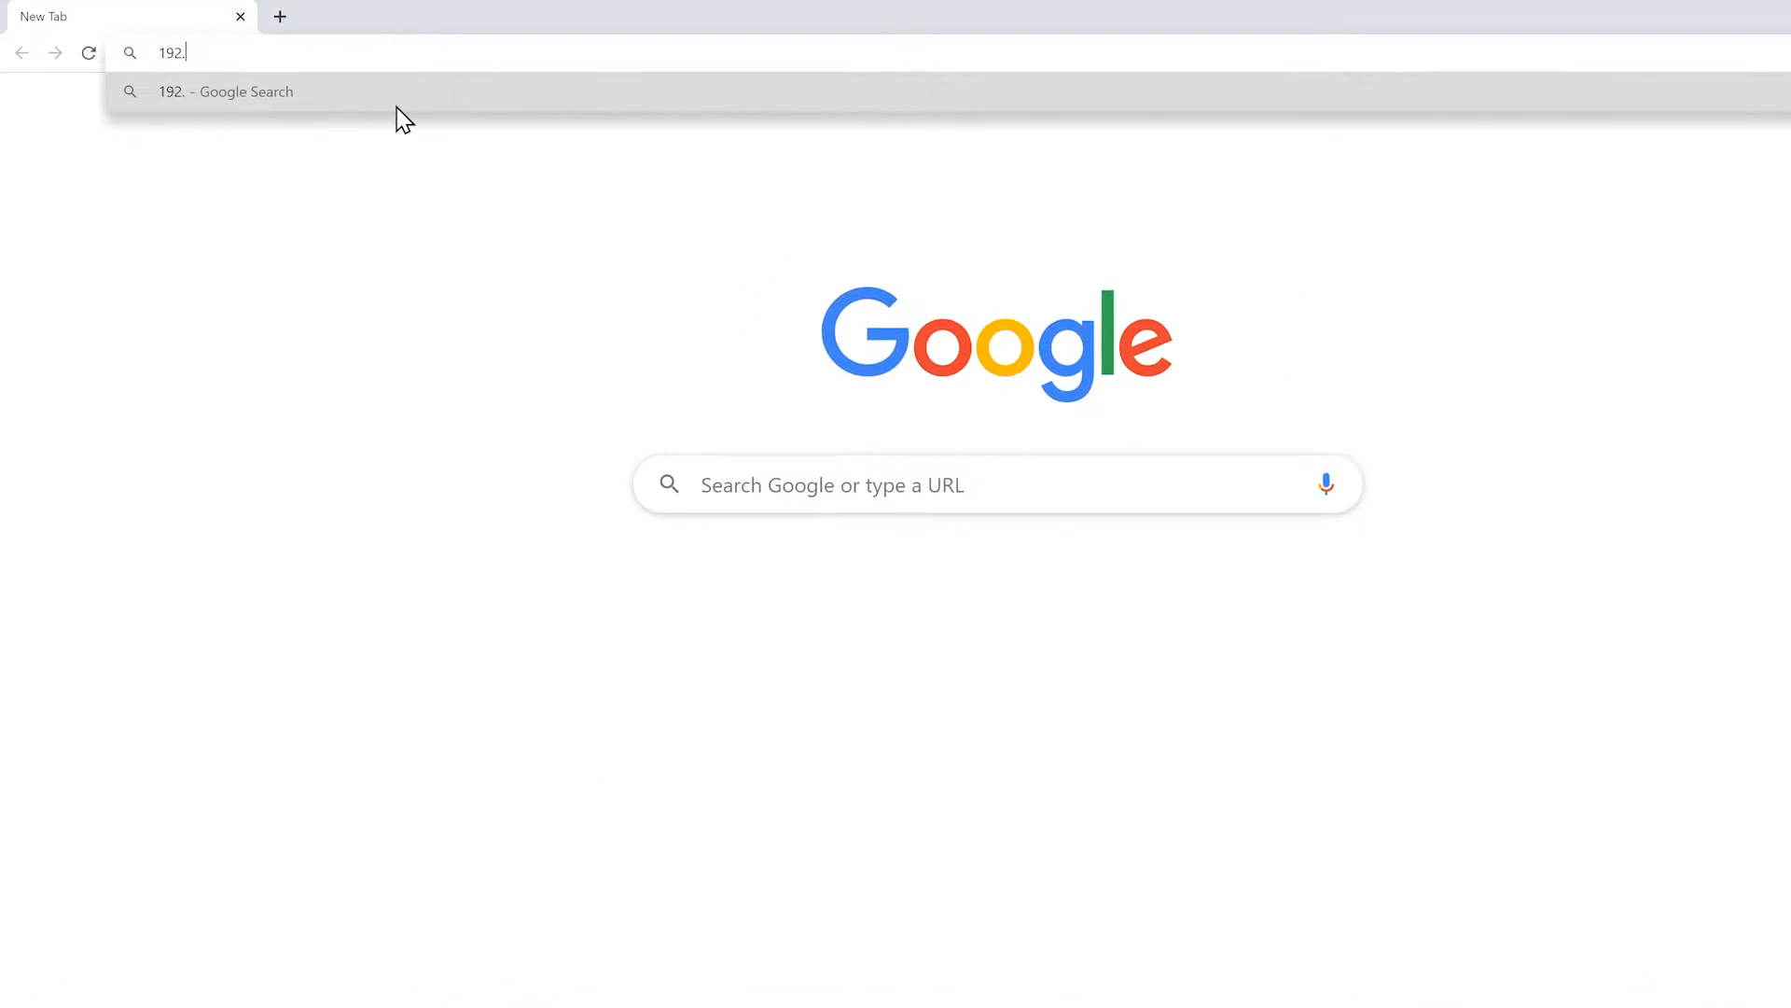
pyautogui.press('Return')
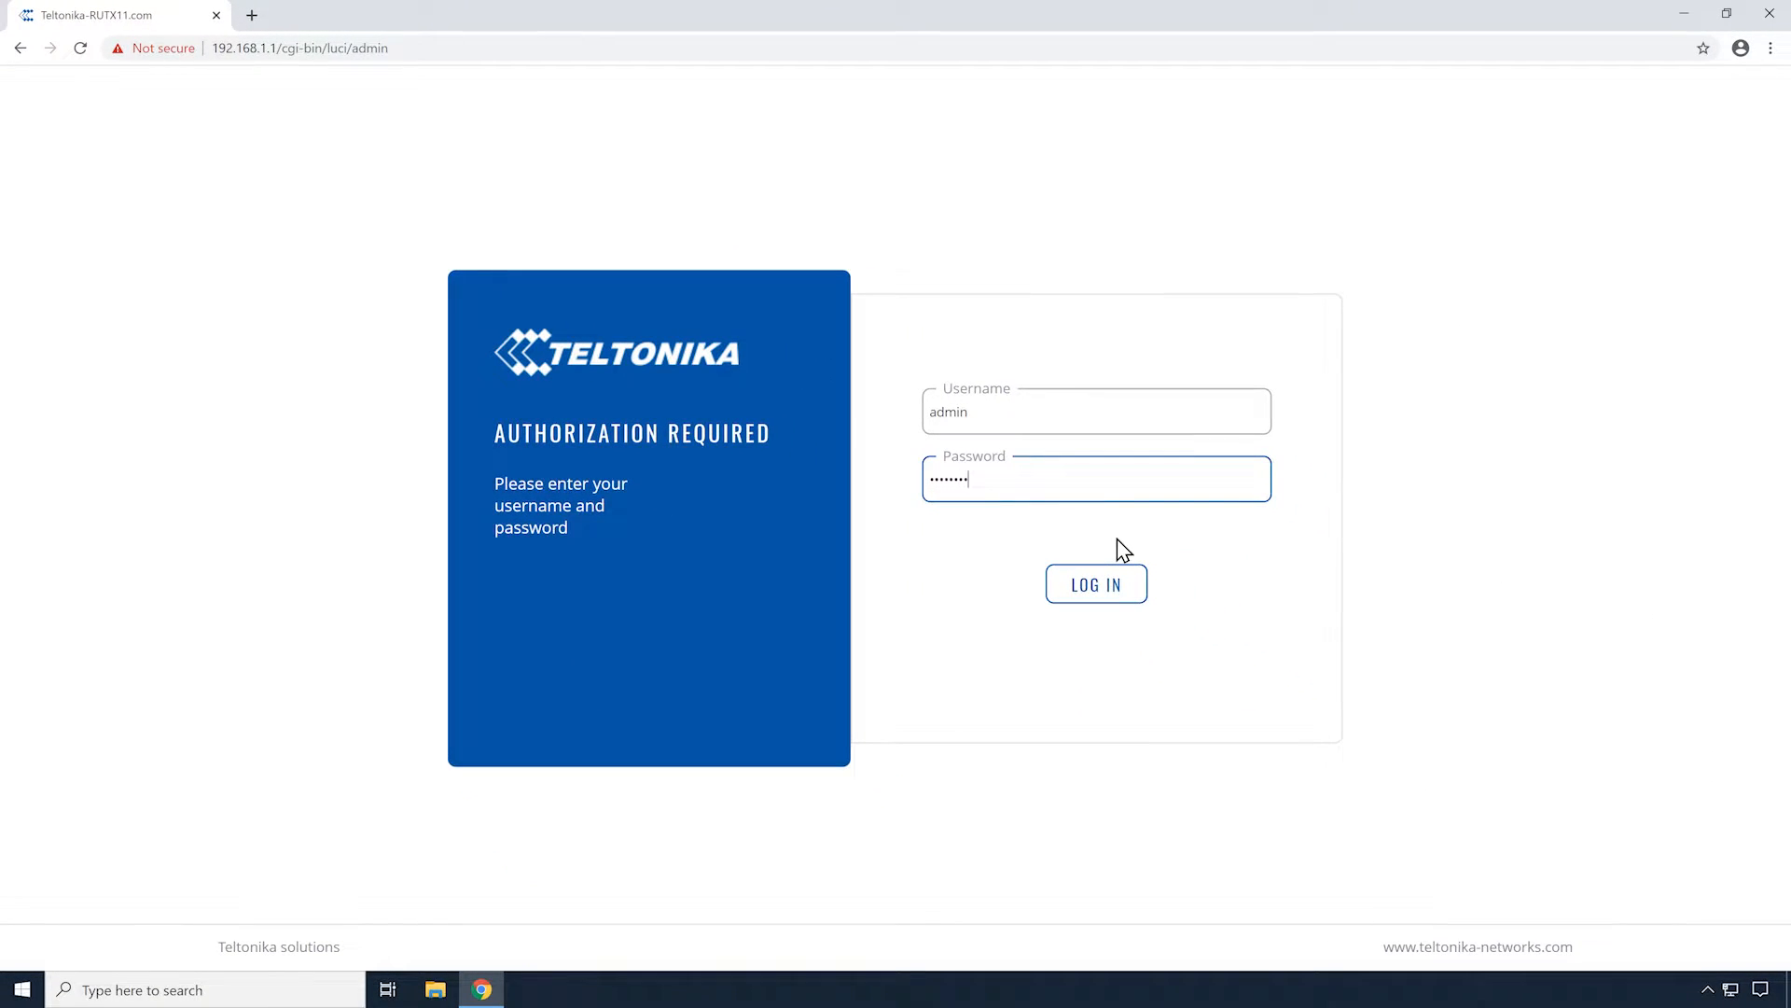
pyautogui.click(1095, 584)
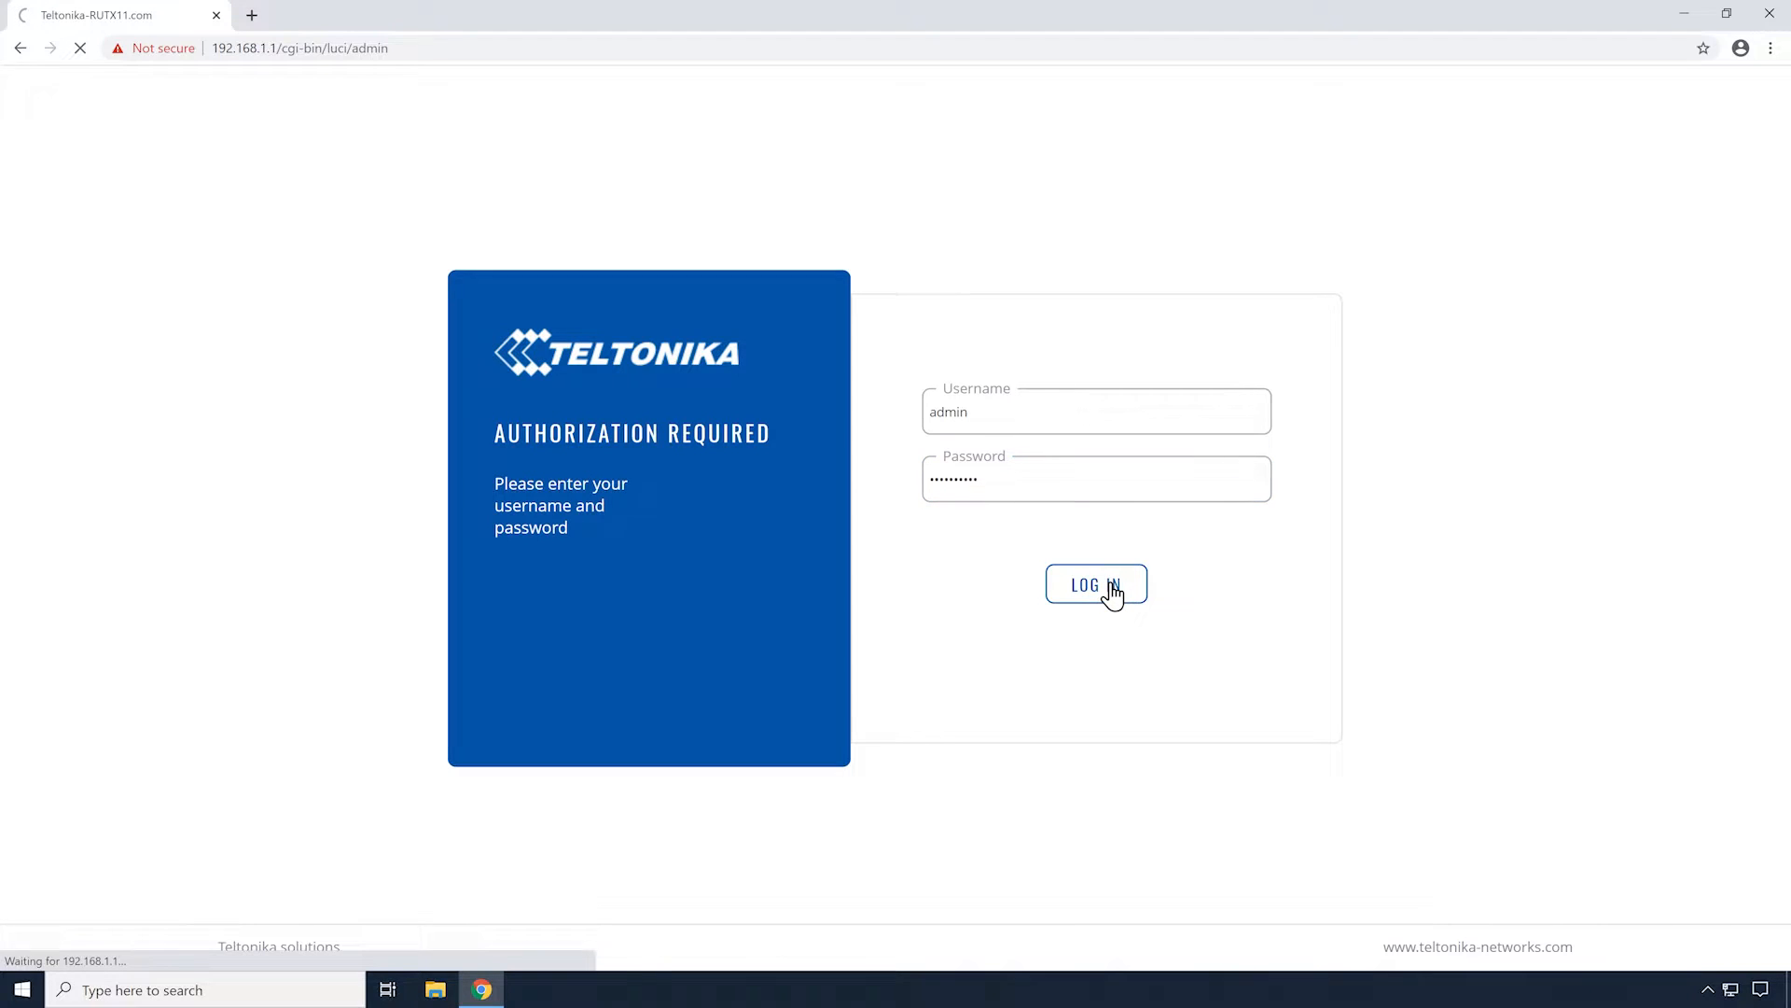
pyautogui.click(1095, 584)
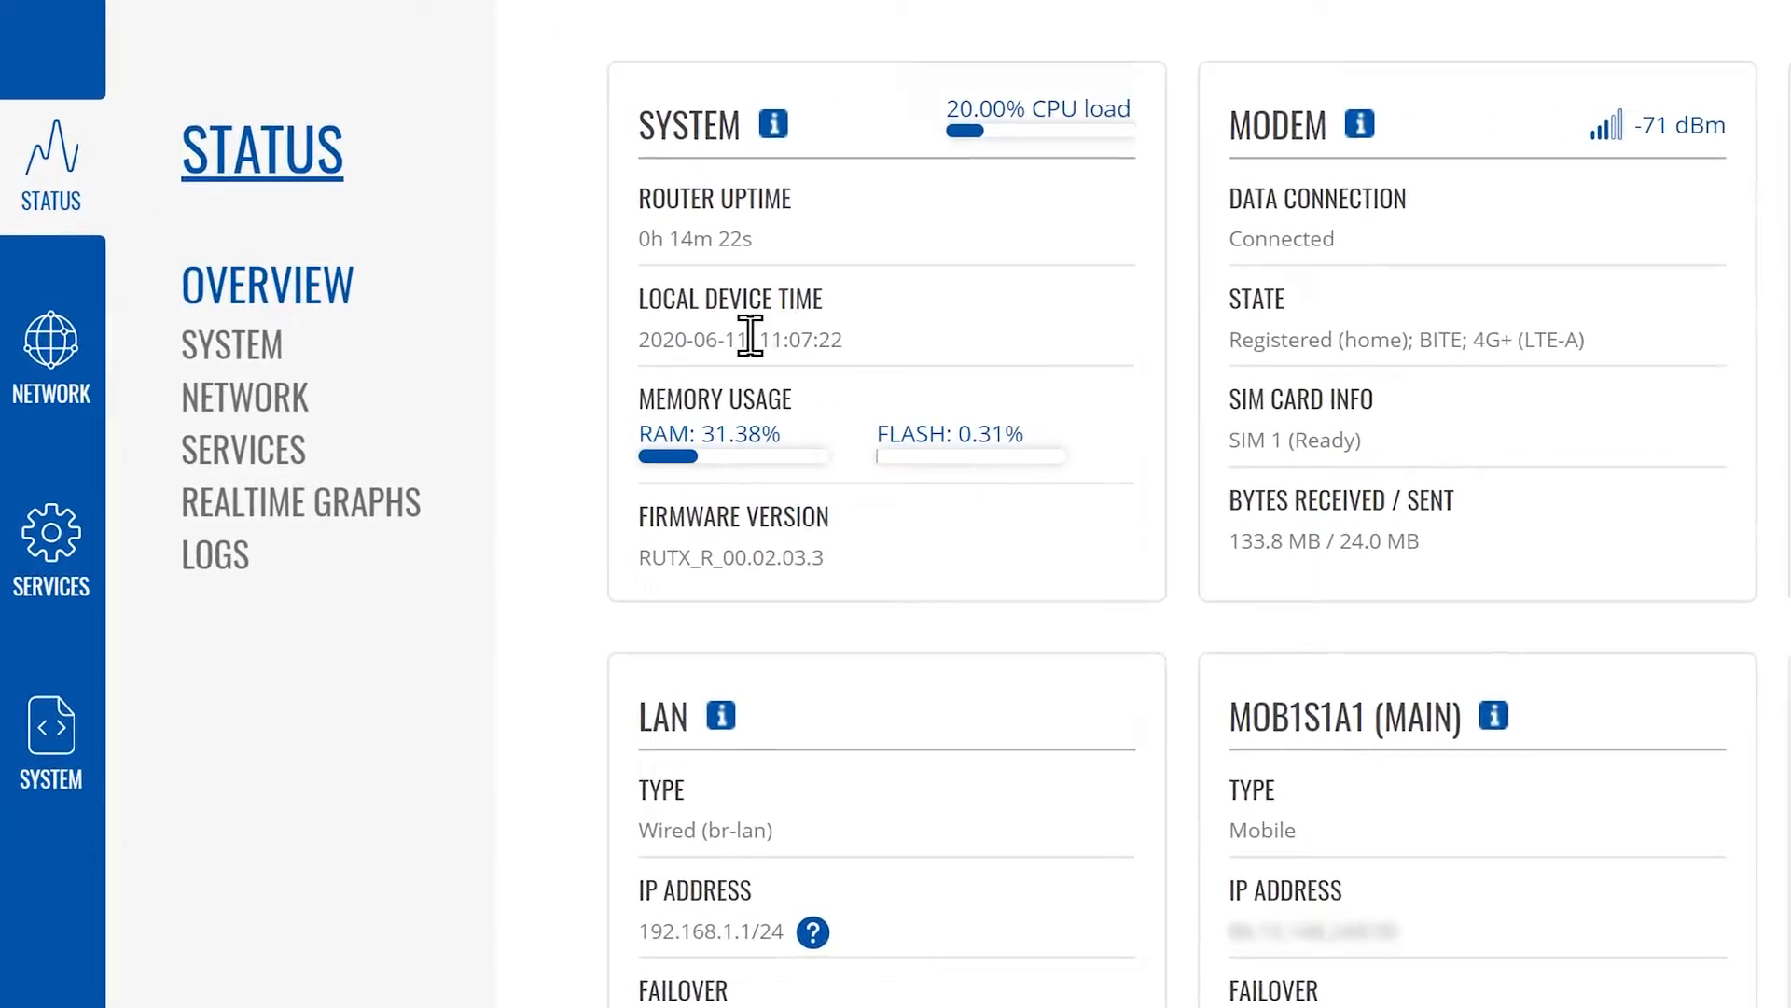
# Navigate via the Network sidebar section to the Mobile settings page.
pyautogui.click(50, 343)
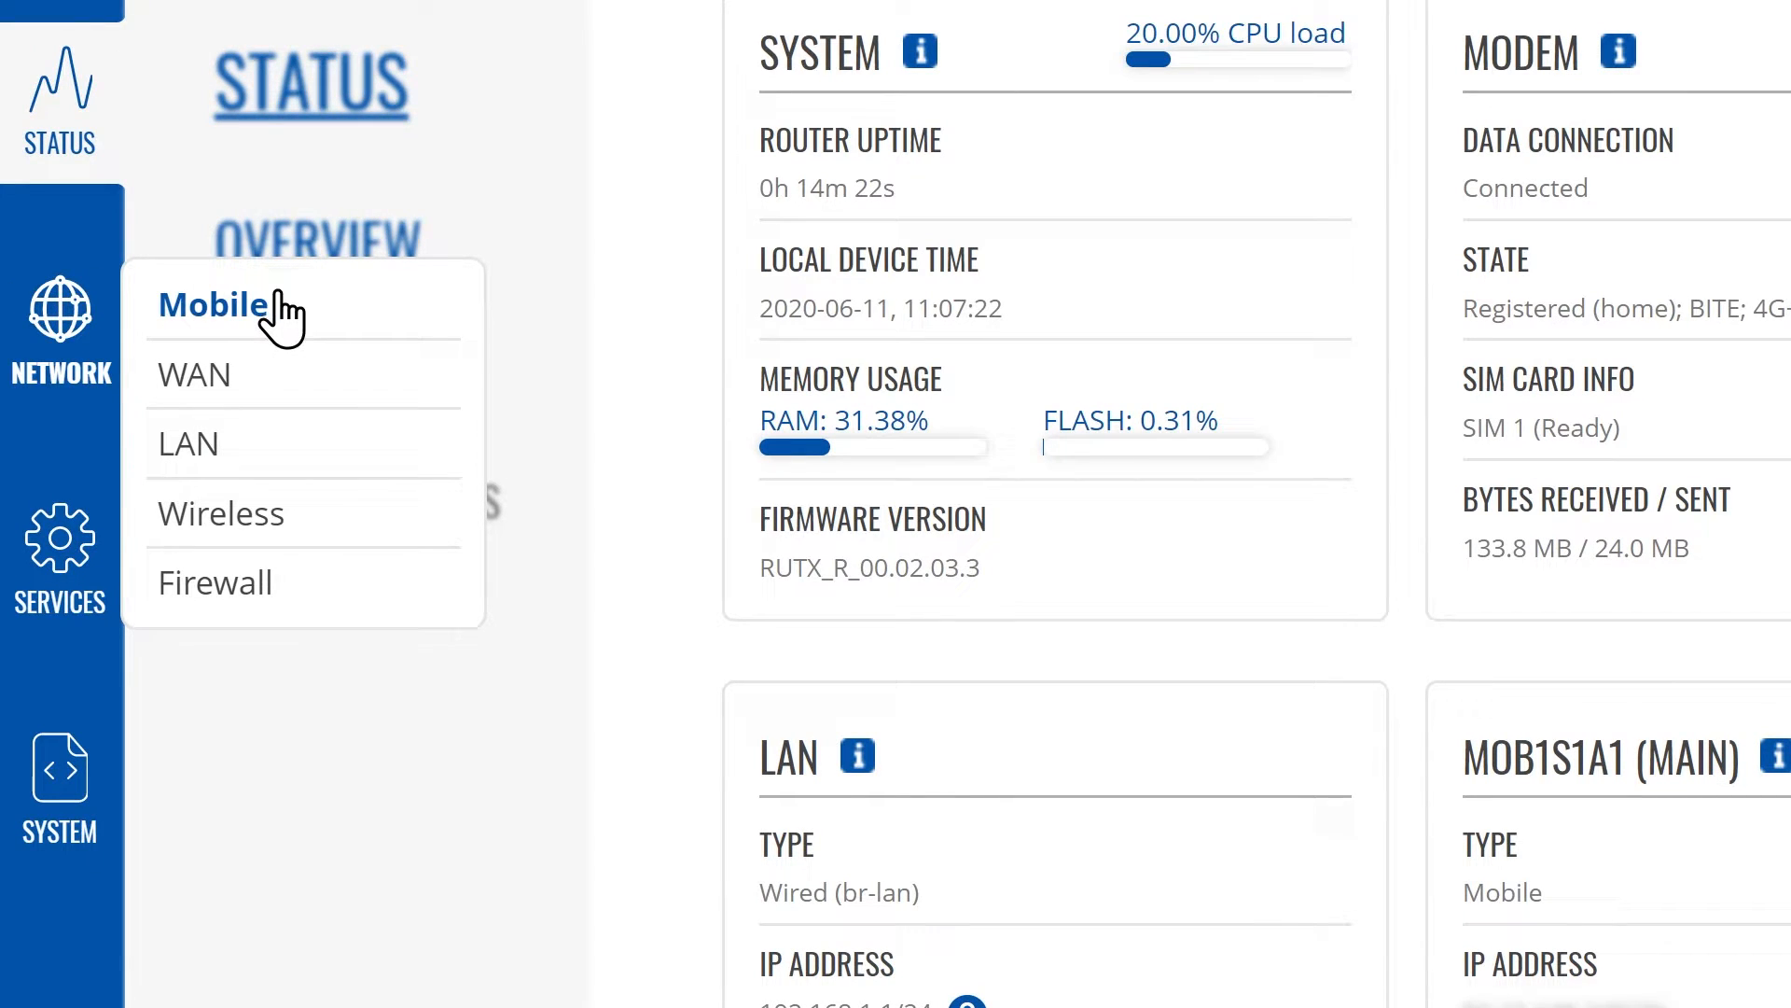
pyautogui.click(210, 304)
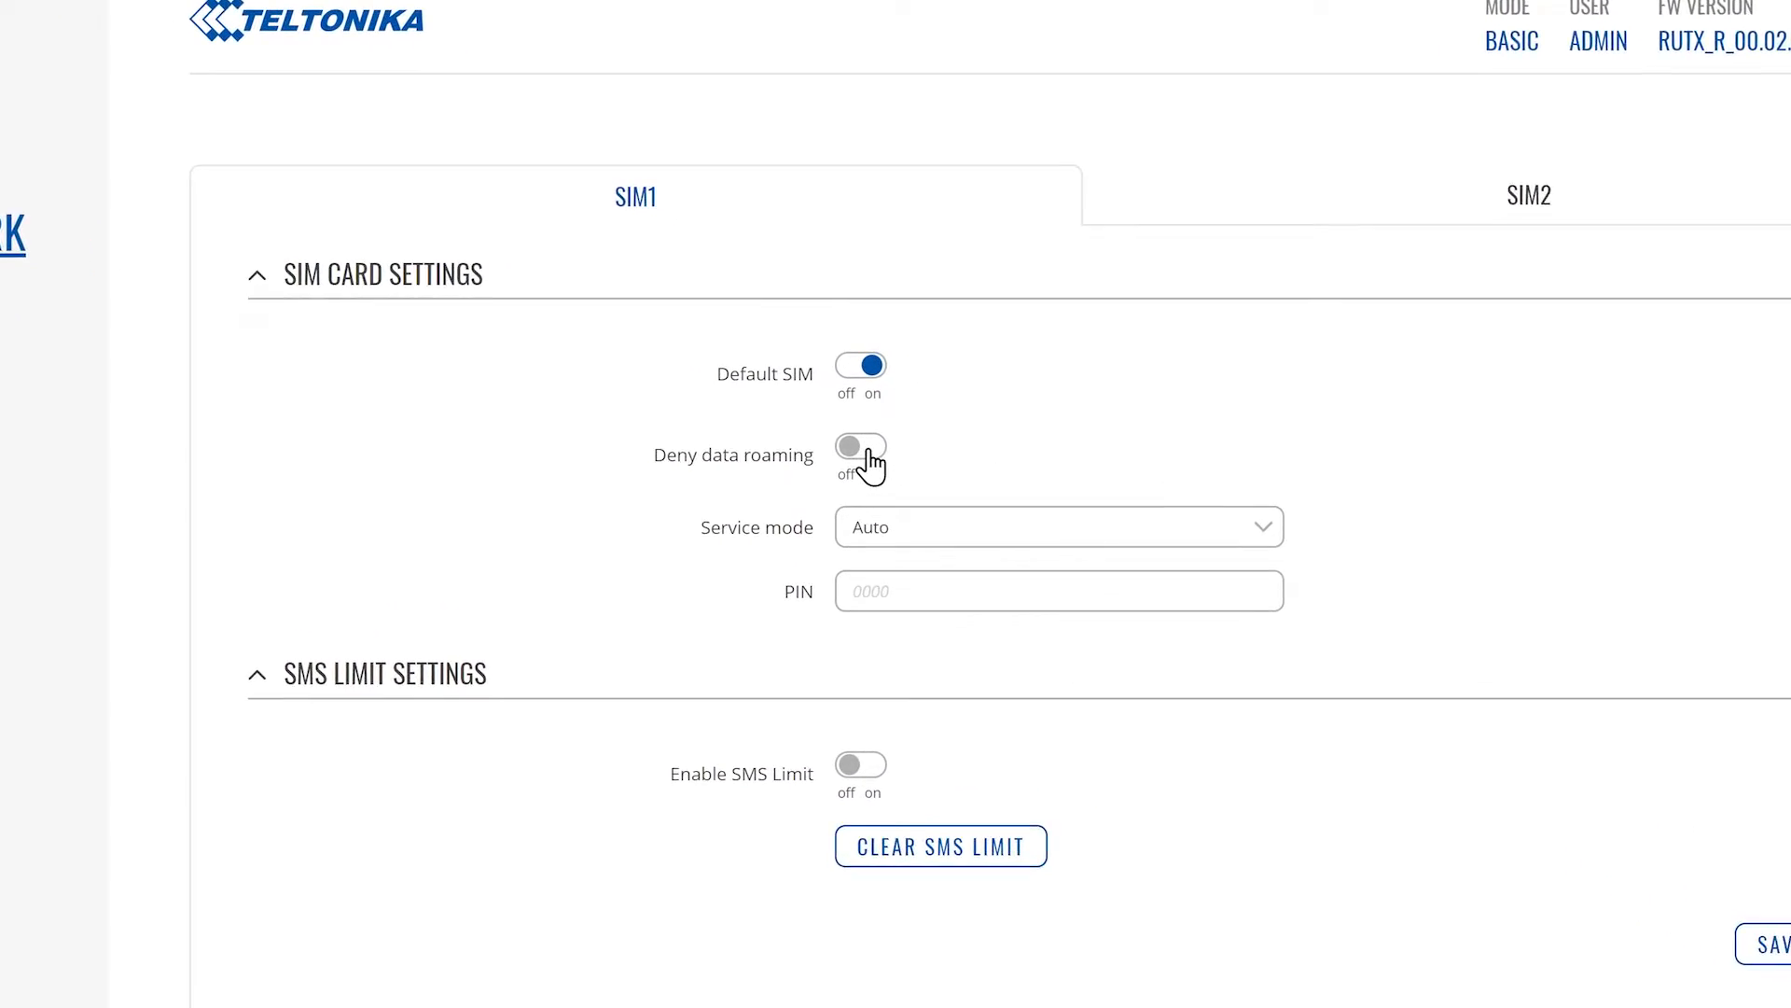
# Enable Deny data roaming on the SIM1 tab and save and apply the setting.
pyautogui.click(859, 446)
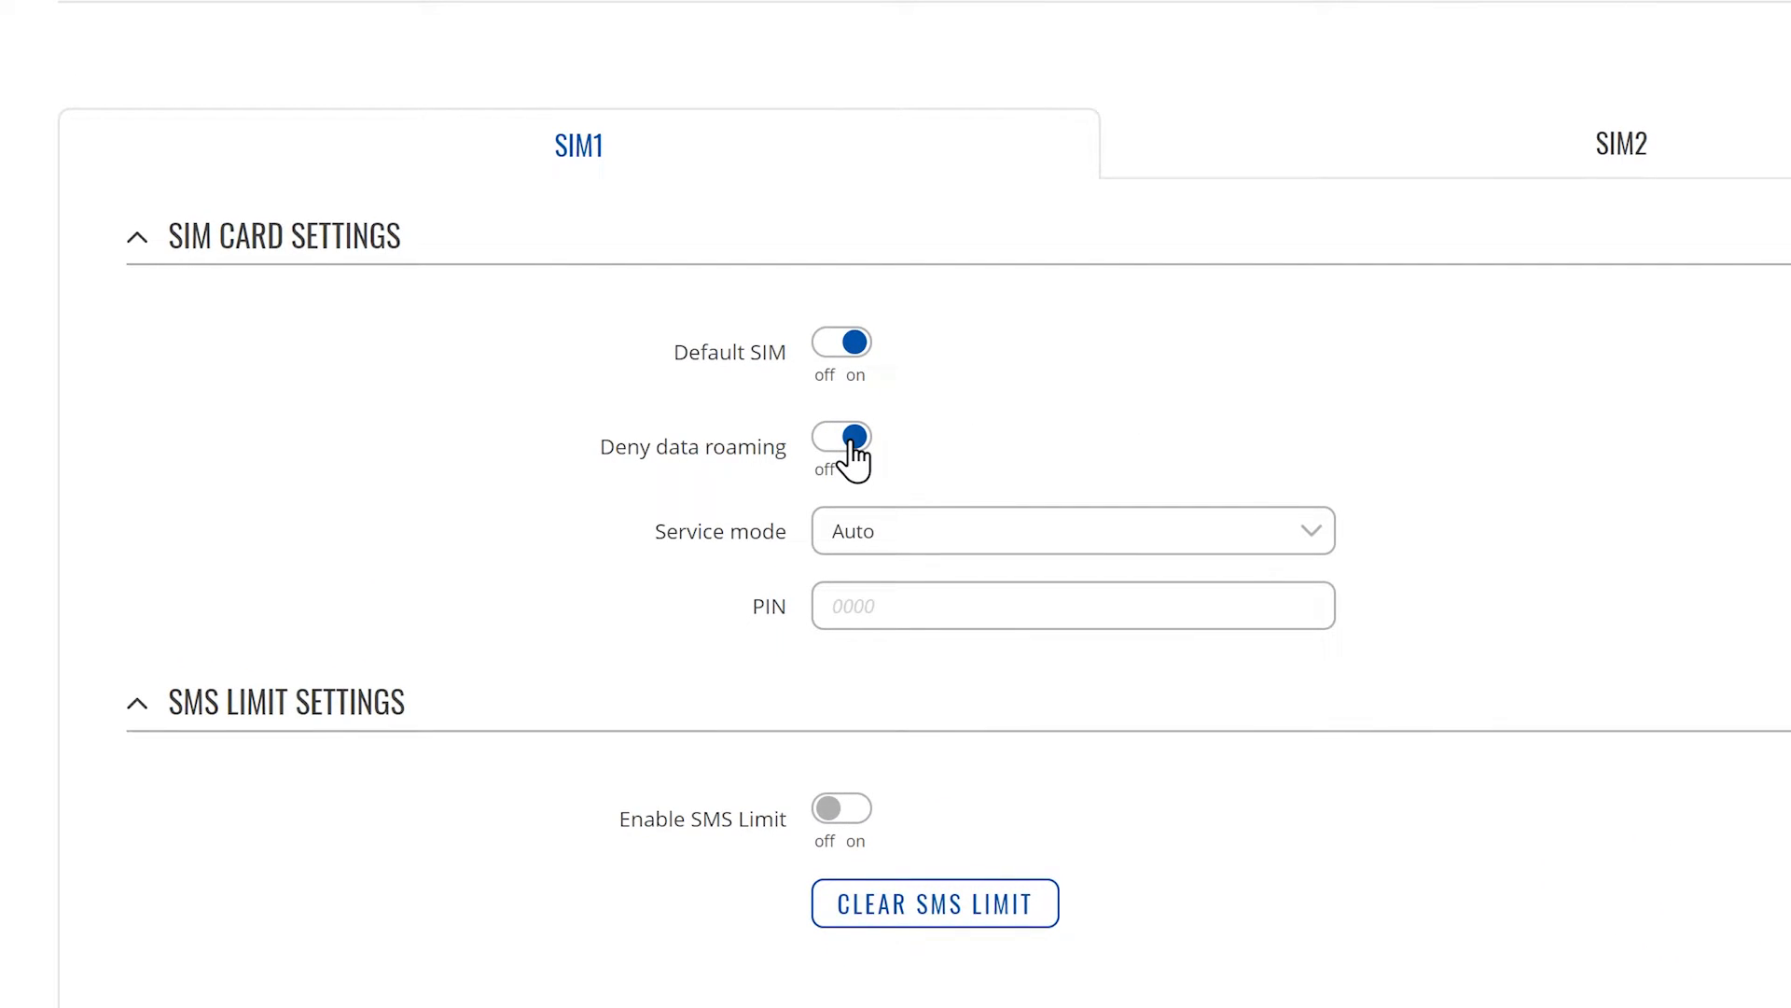
pyautogui.scroll(3)
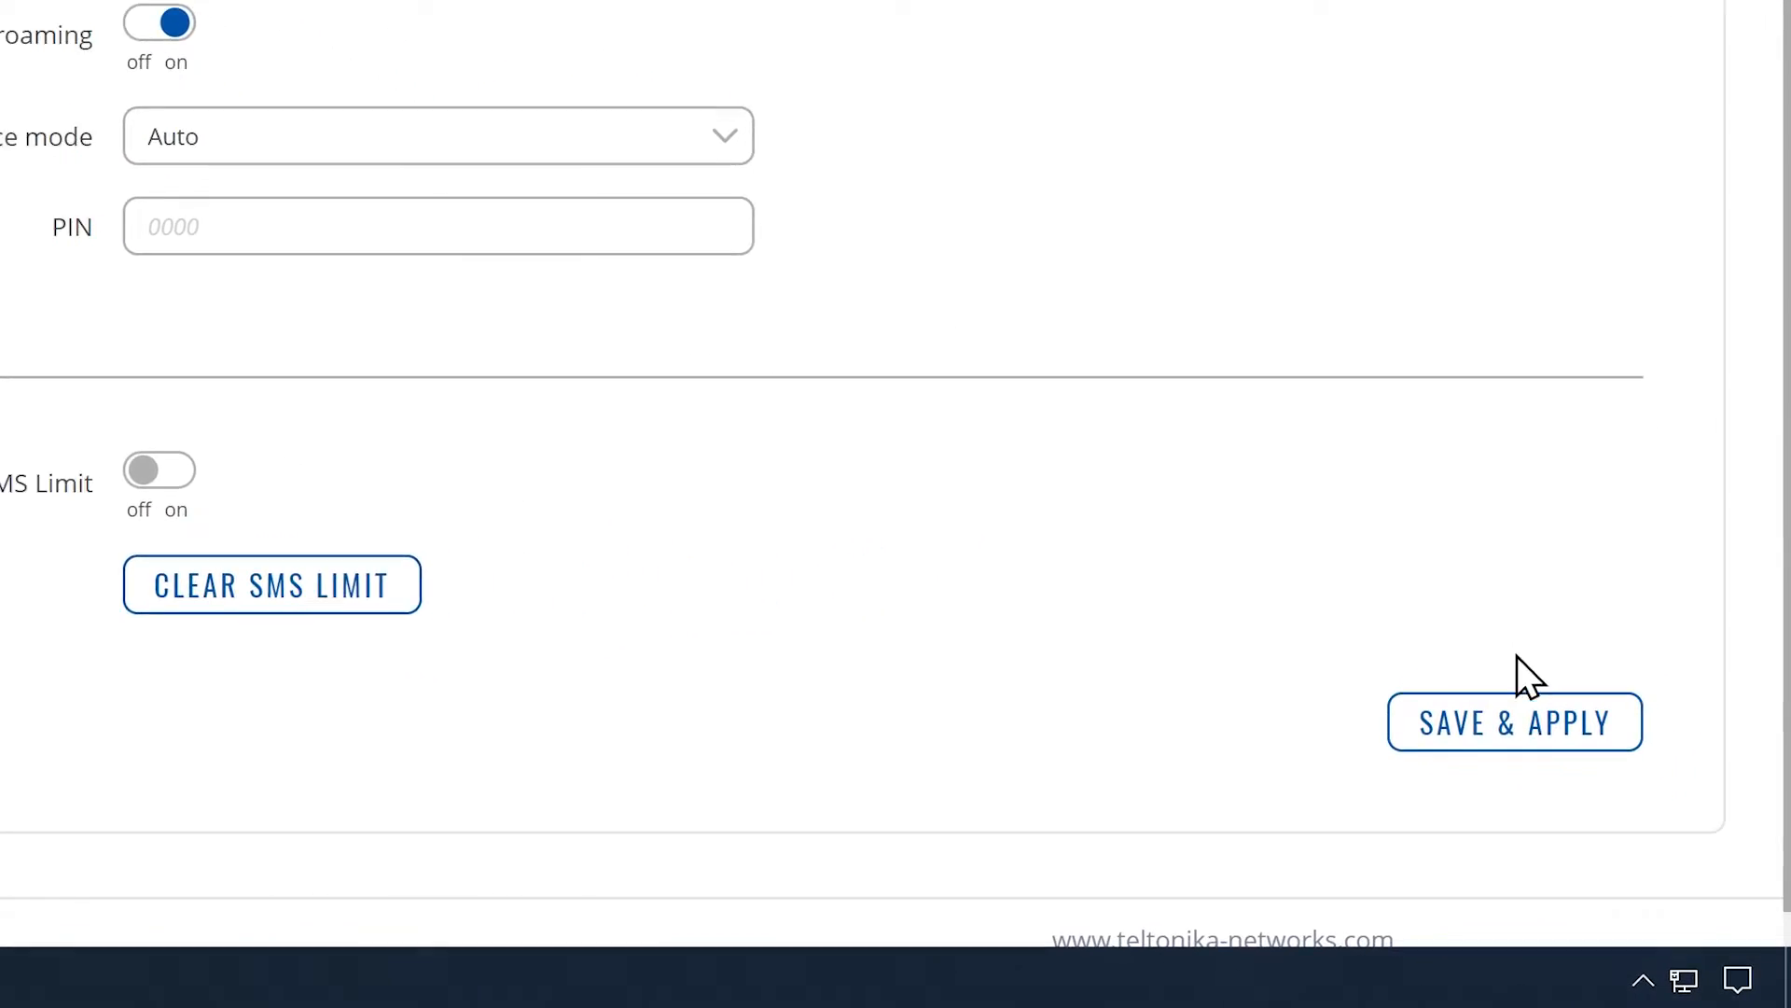
pyautogui.click(1513, 721)
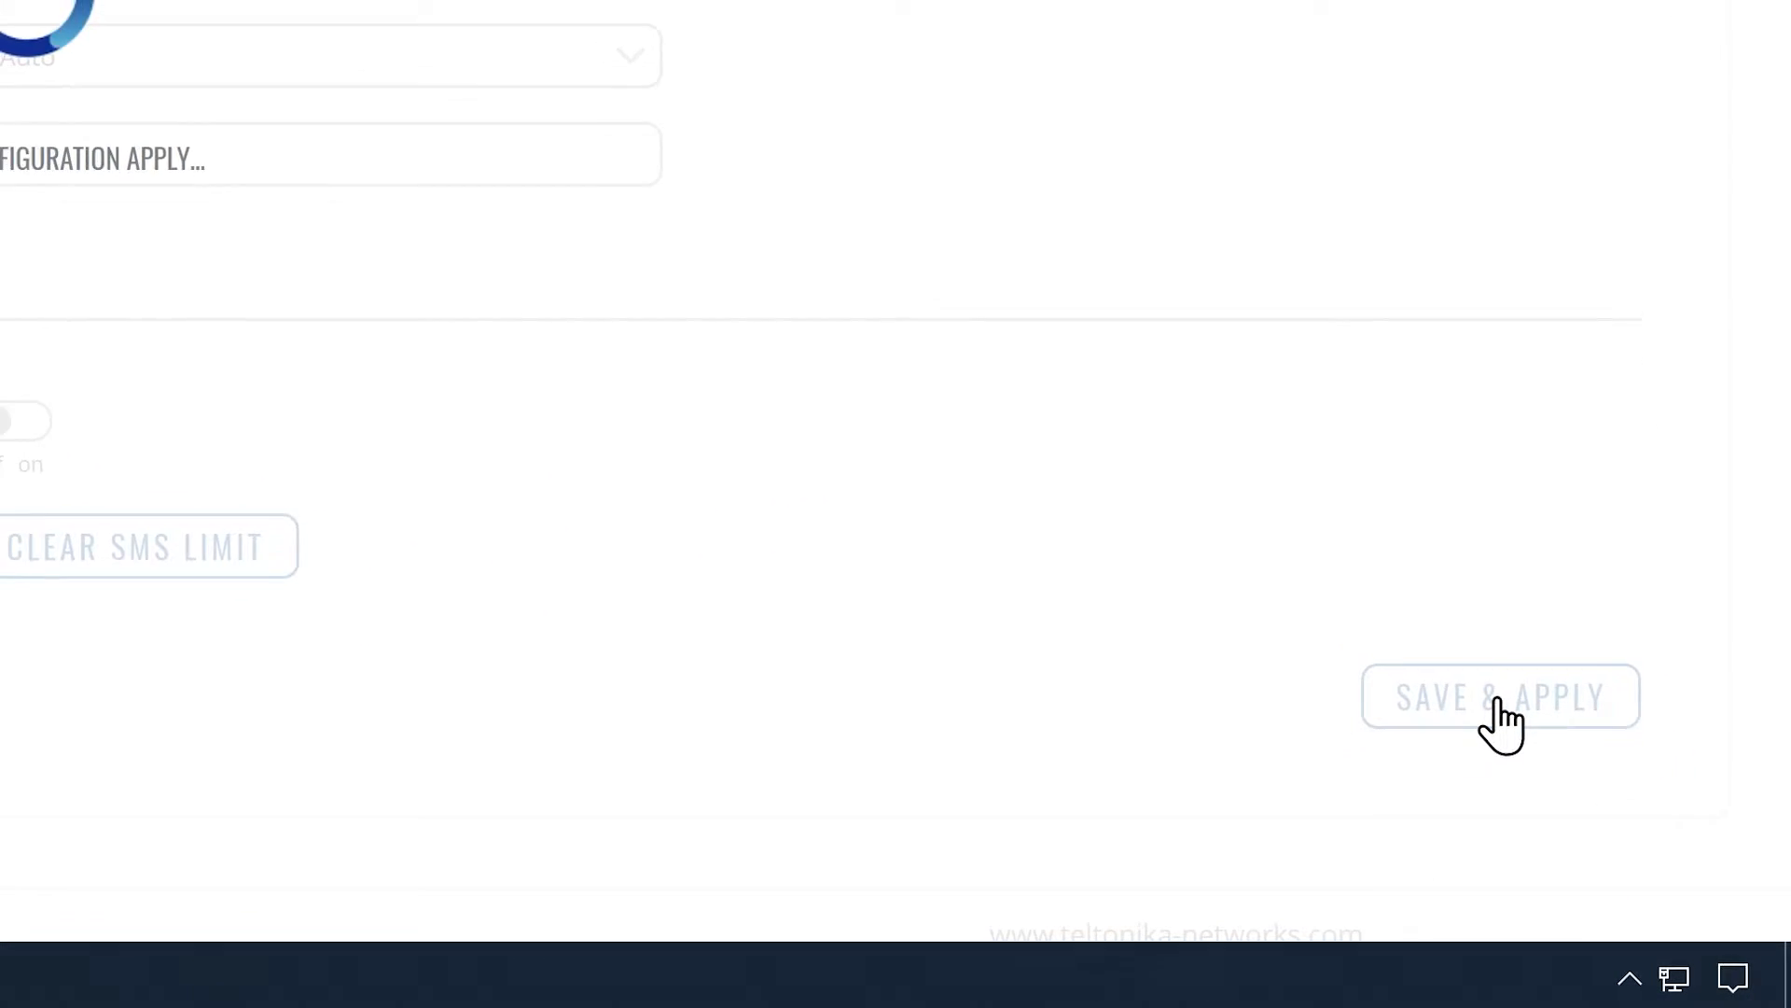
pyautogui.click(1500, 696)
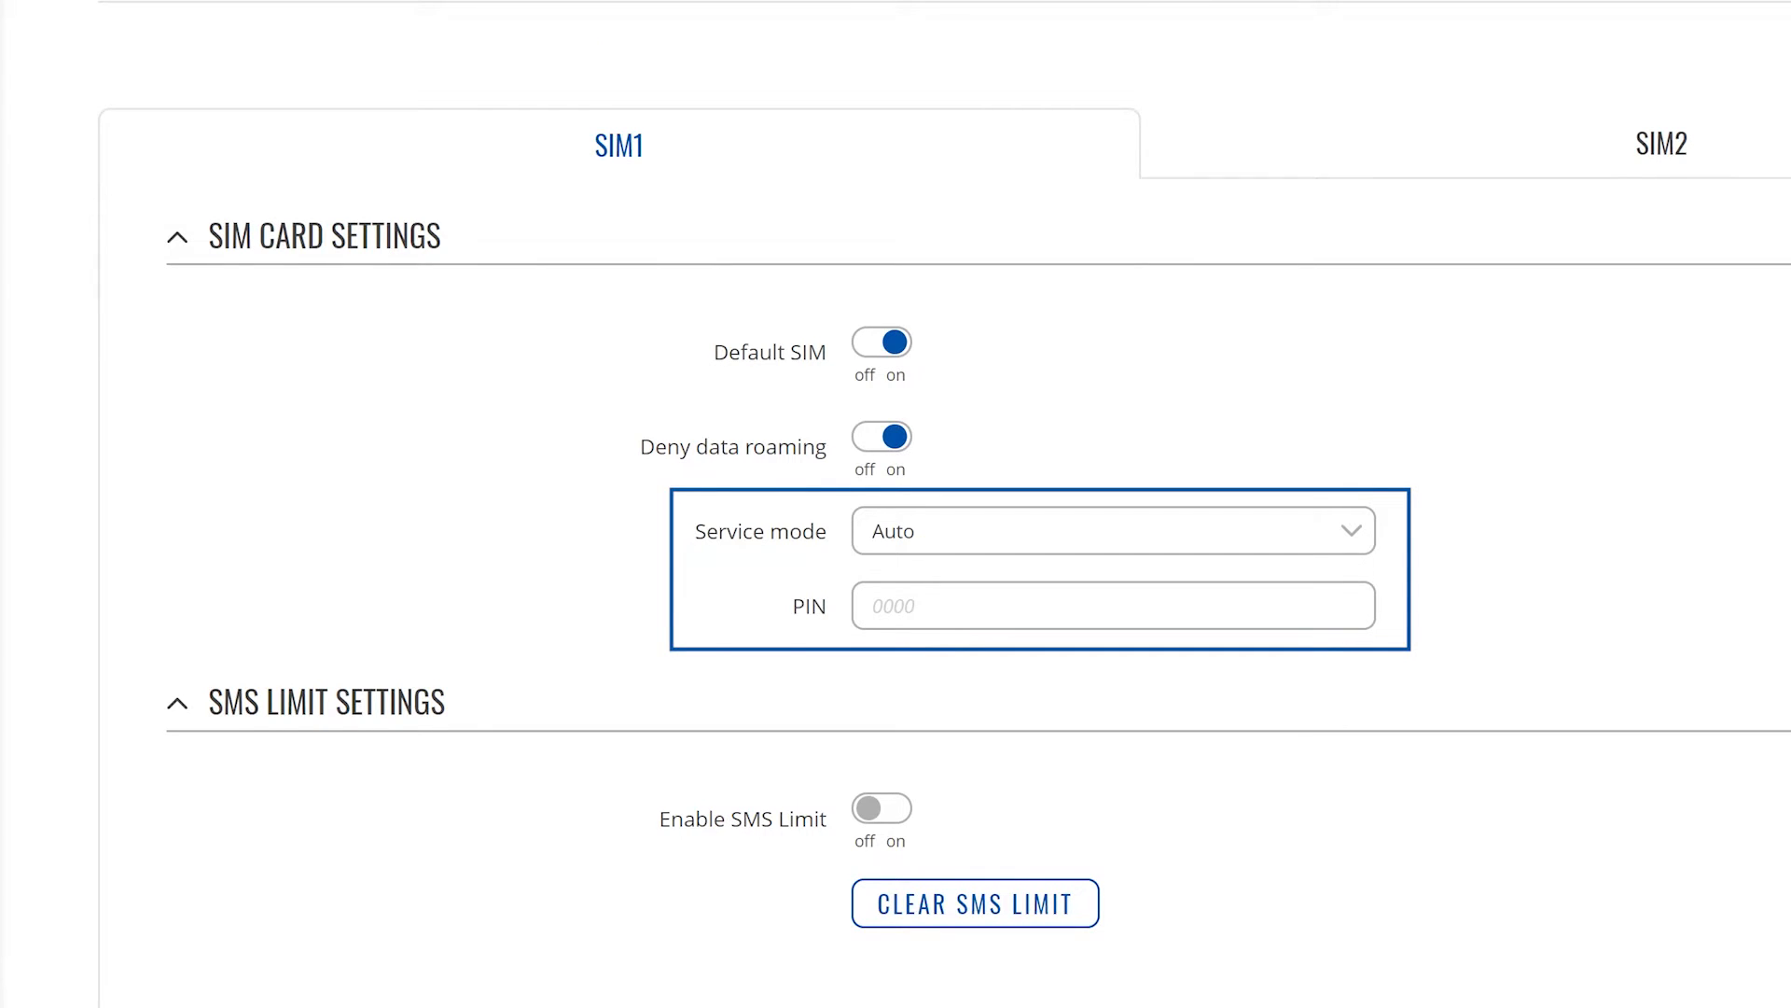
pyautogui.click(1347, 530)
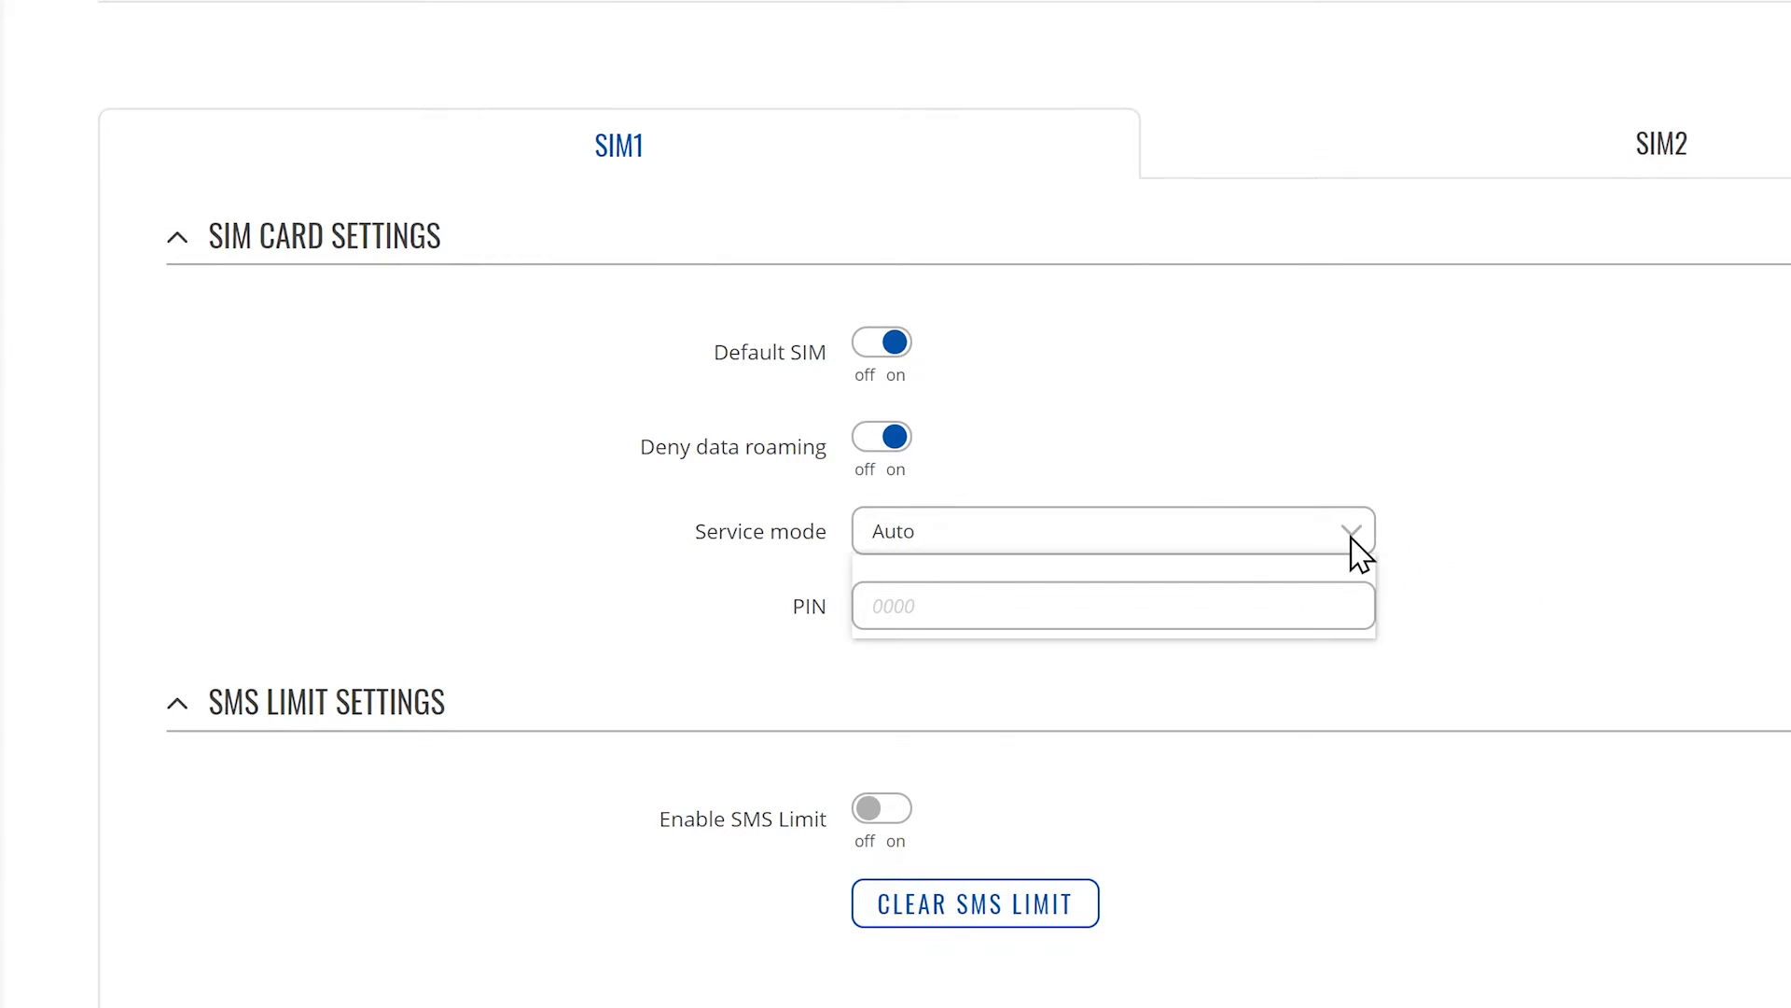
pyautogui.click(1351, 529)
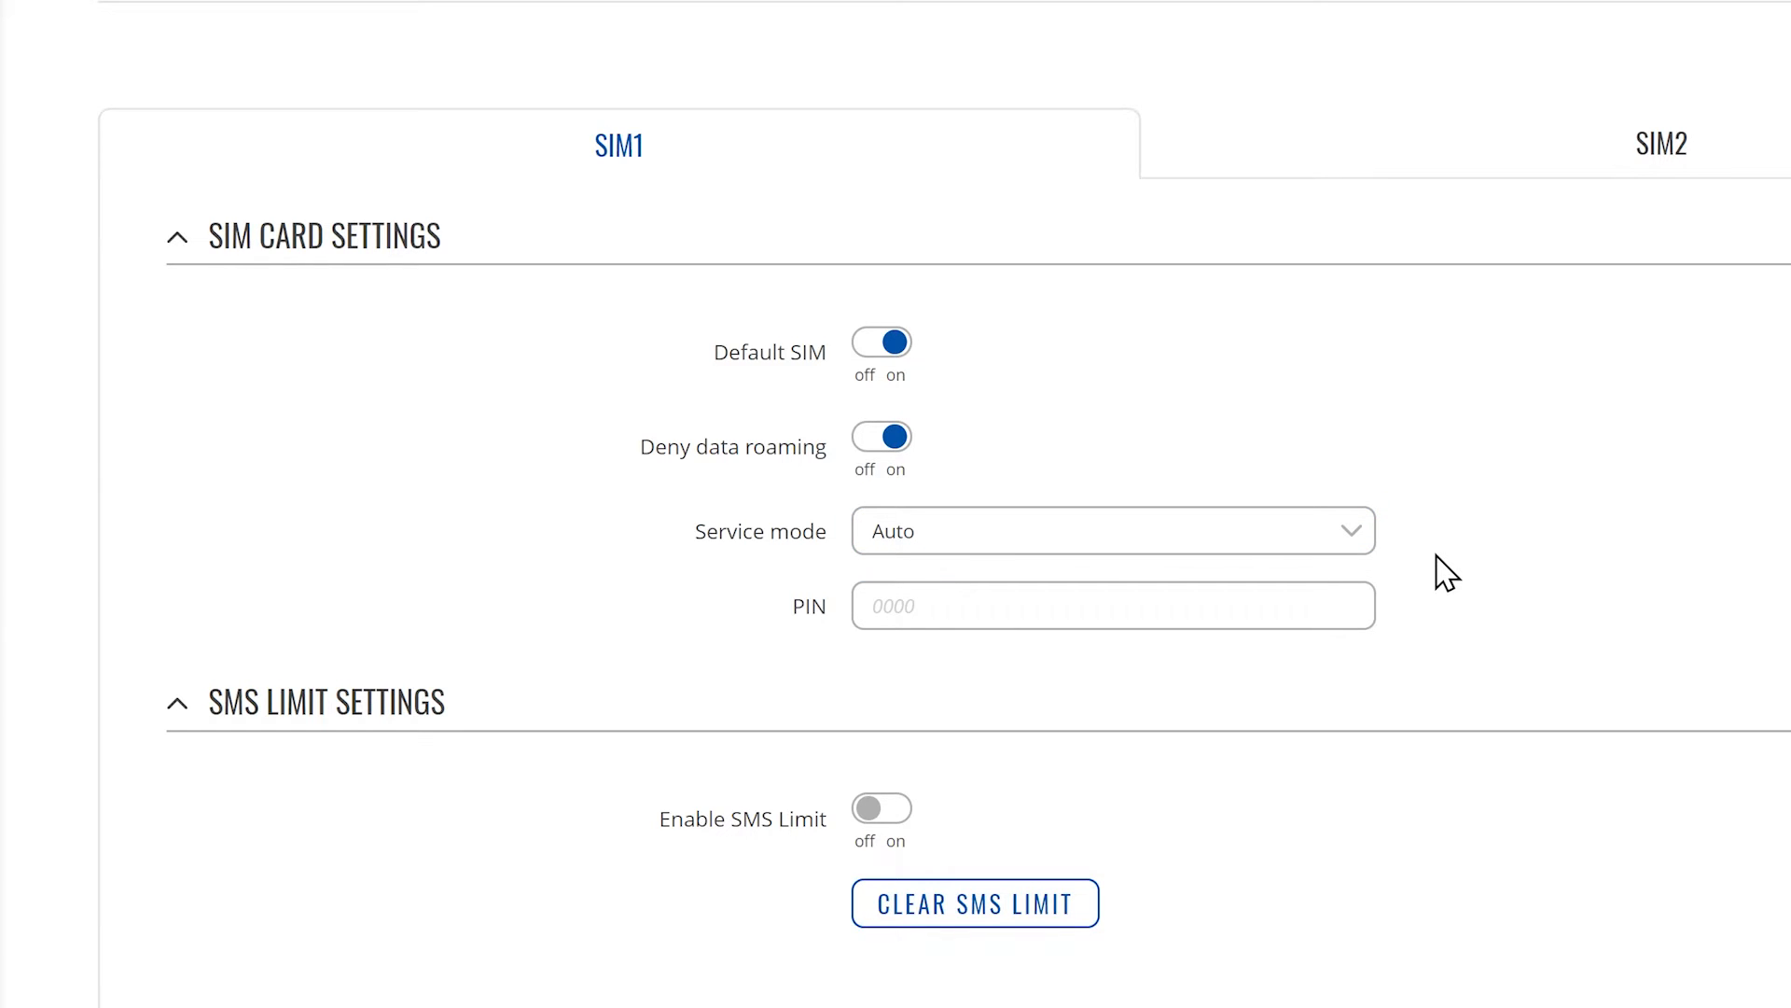
pyautogui.moveTo(1194, 605)
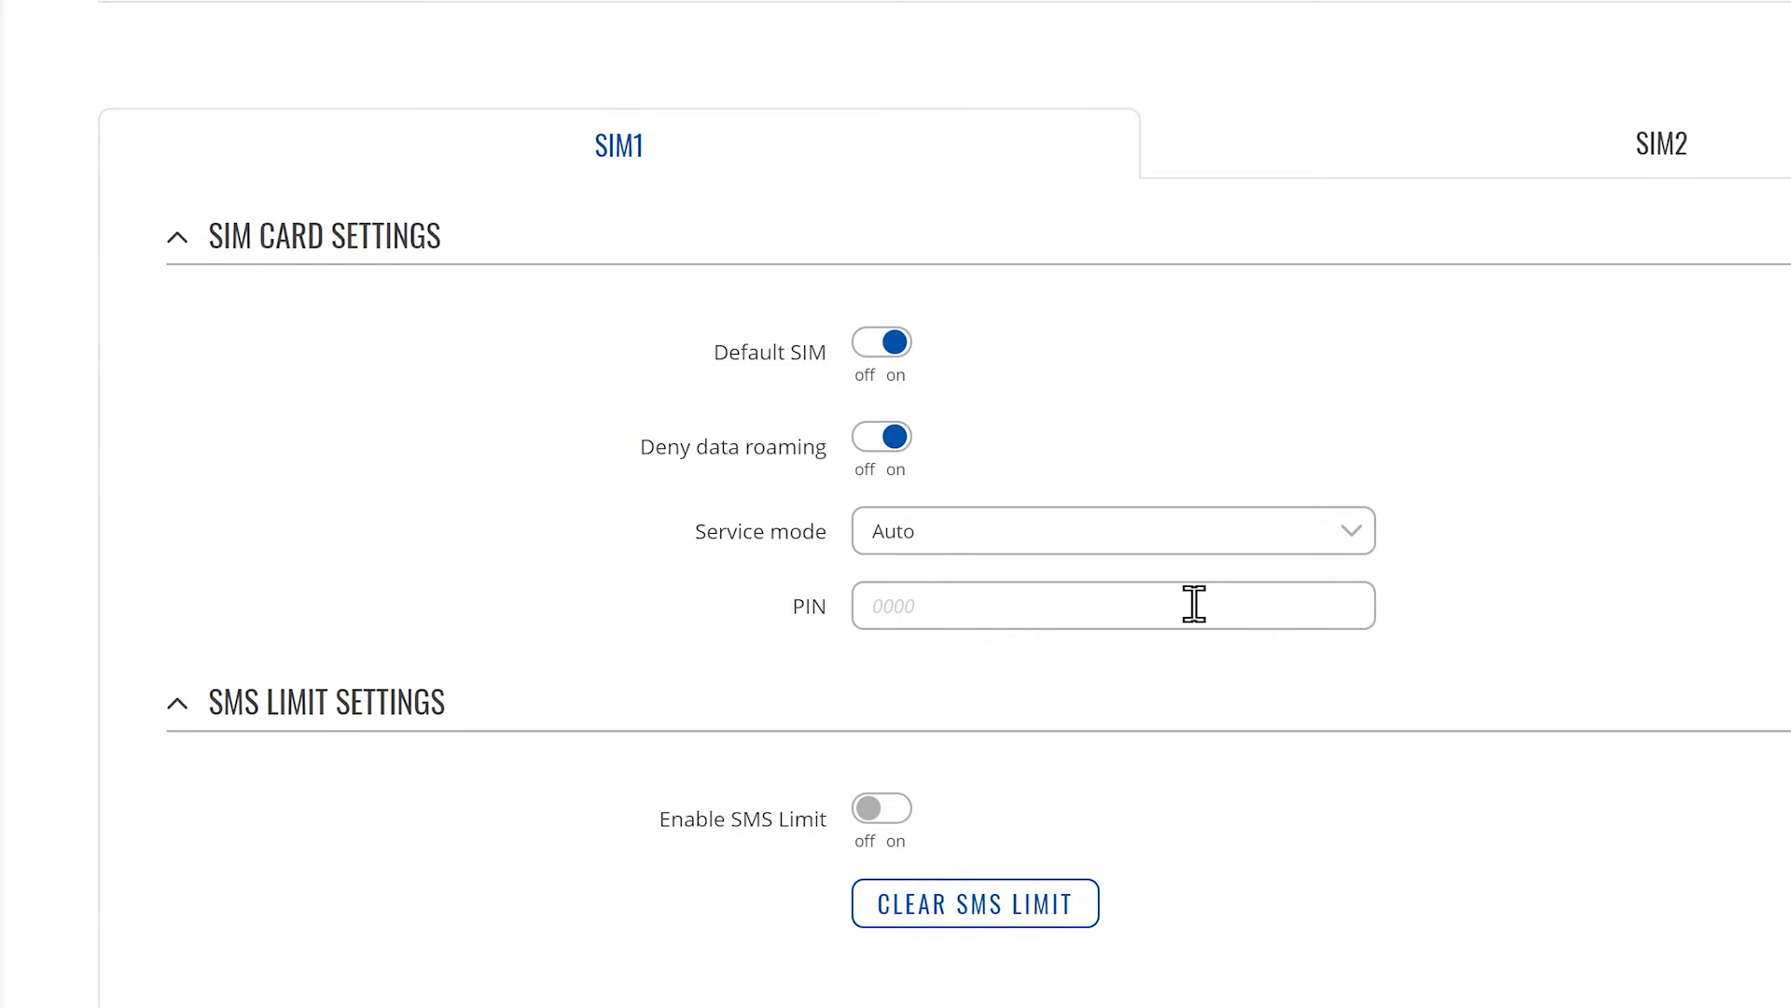
pyautogui.click(1112, 605)
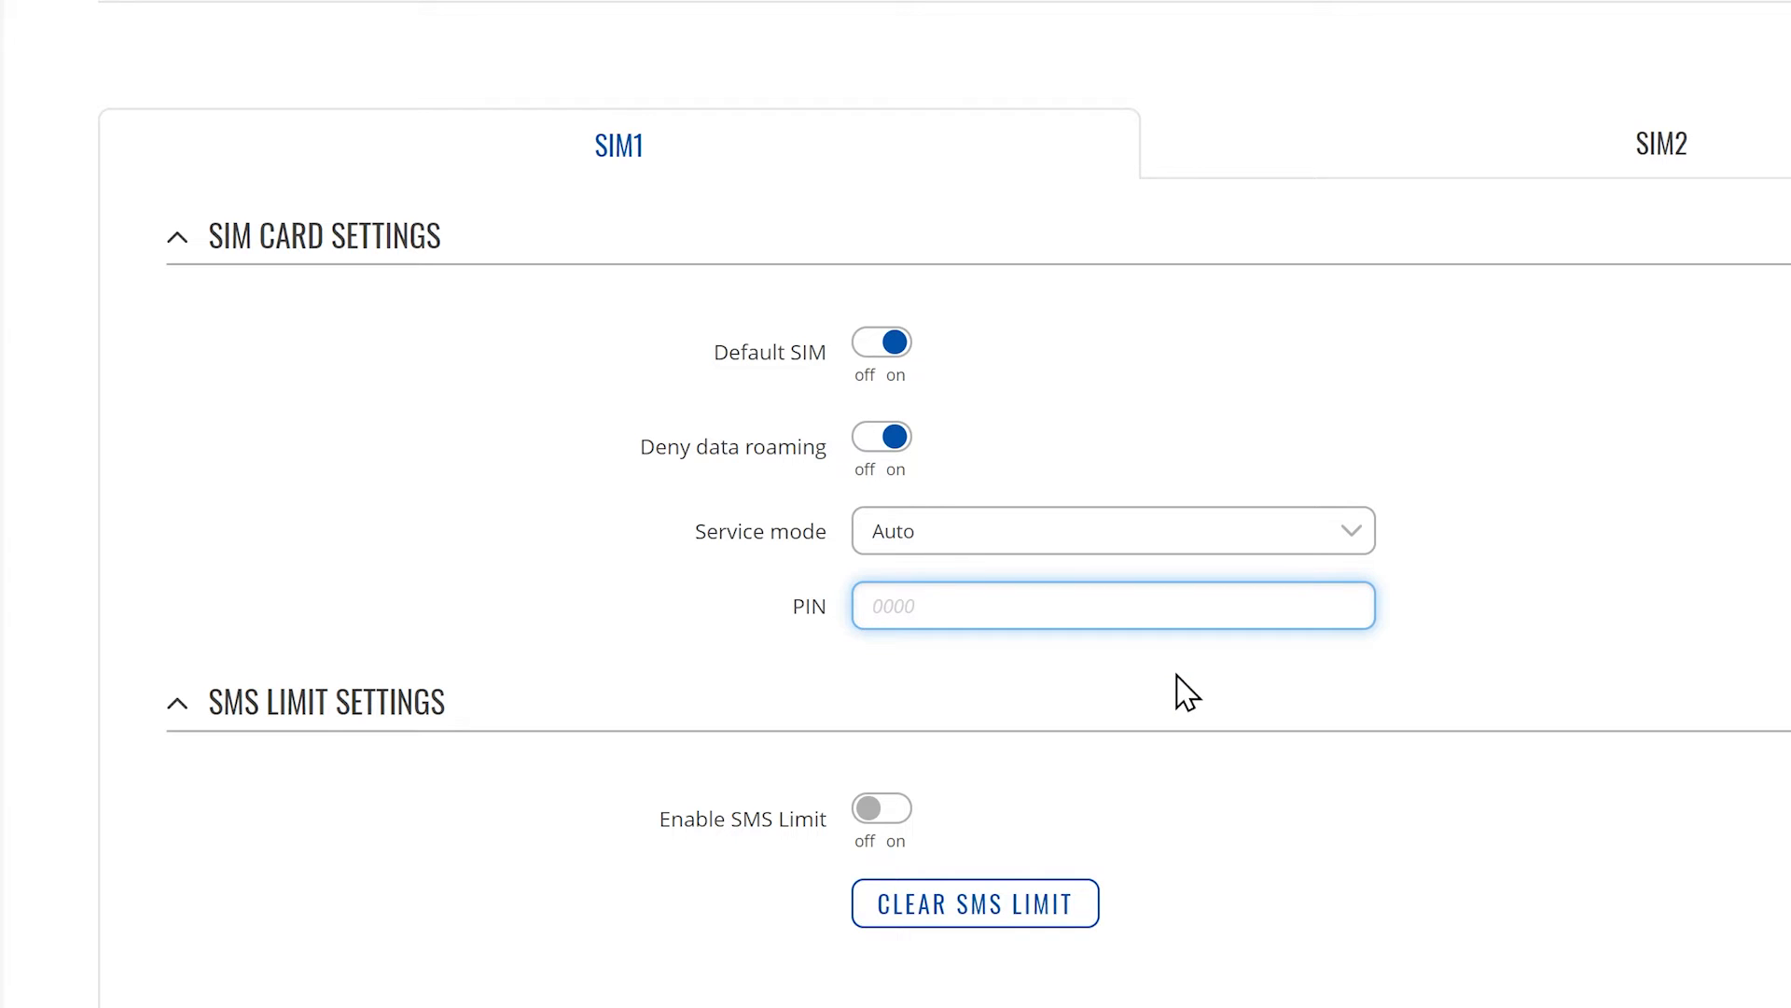
pyautogui.click(1185, 691)
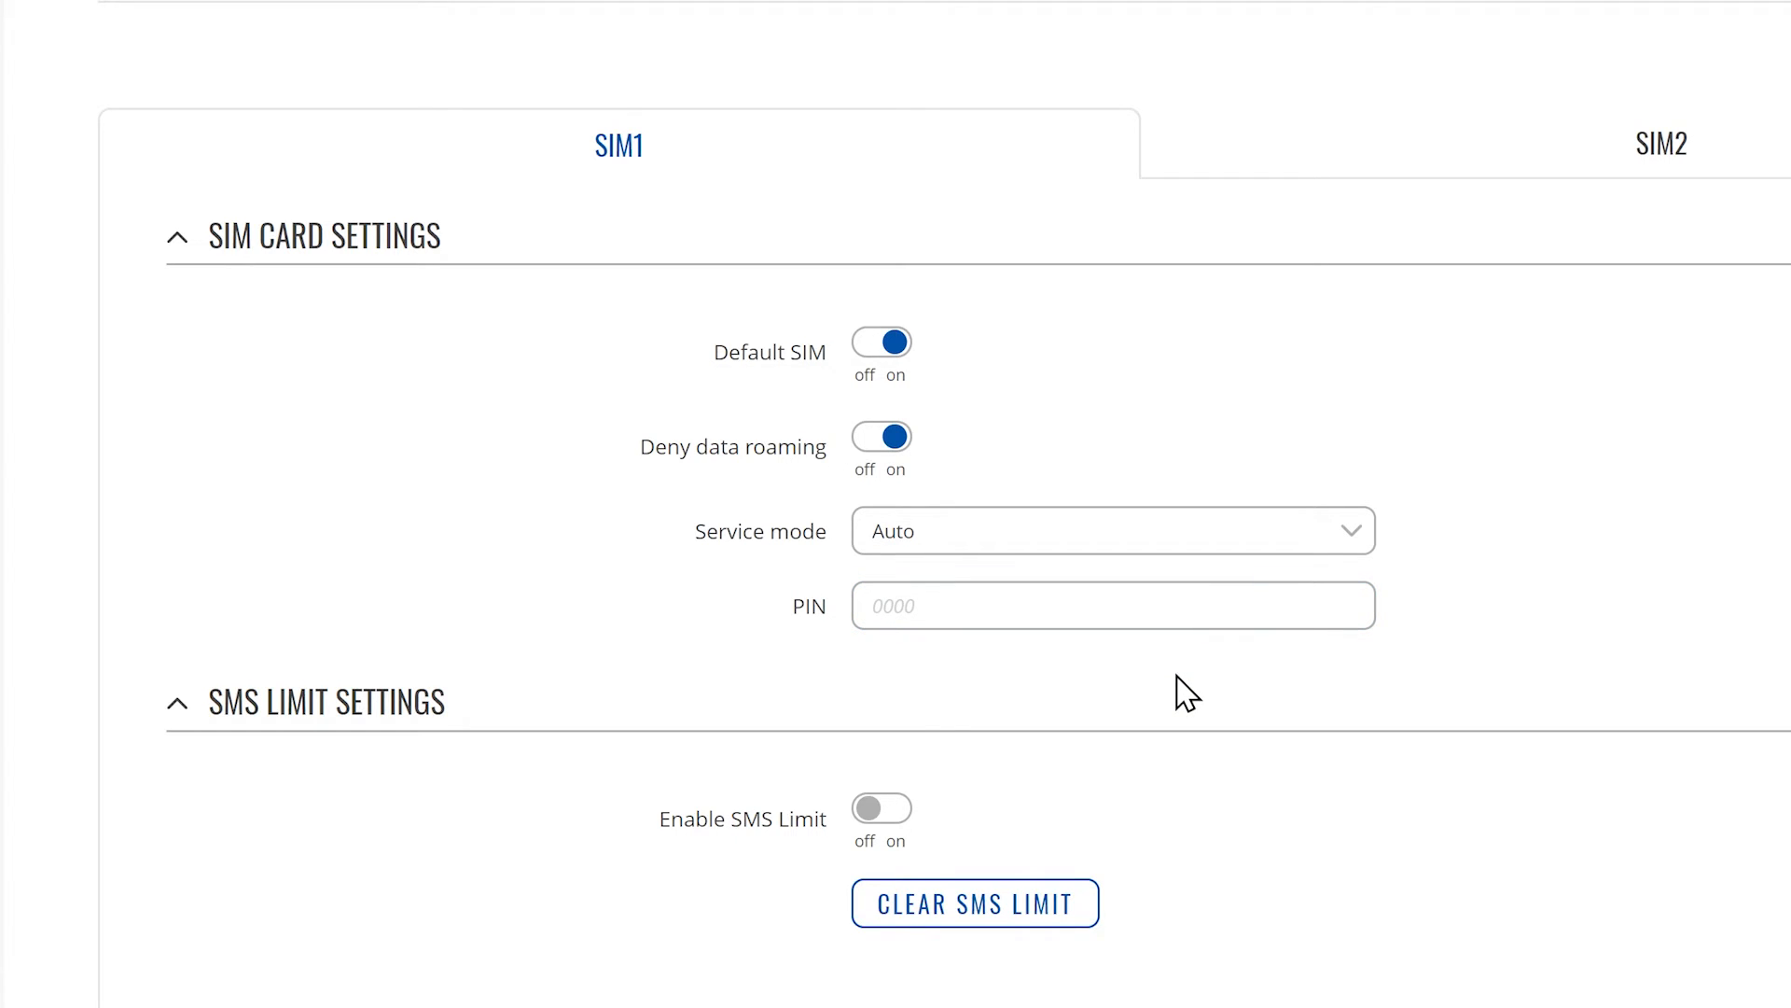